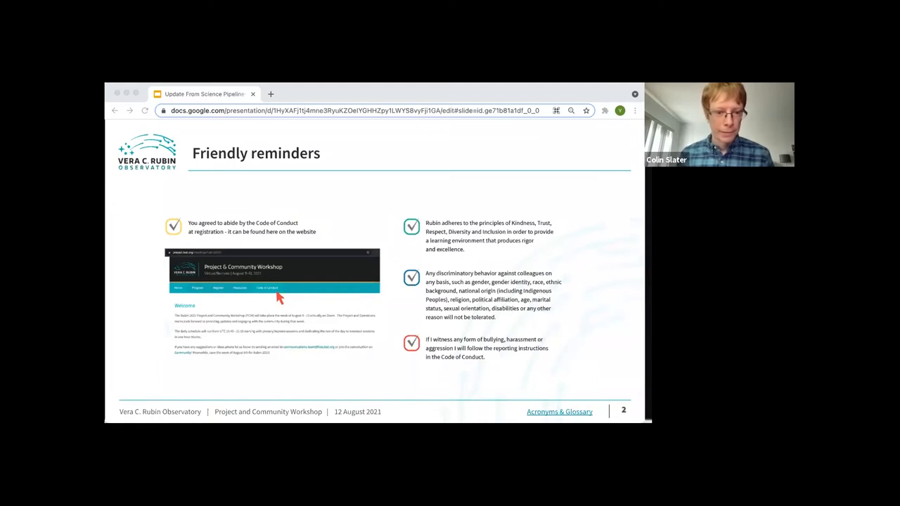
Advance past the Code of Conduct reminders to slide 3 on recordings, videos and Slack.
key(Right)
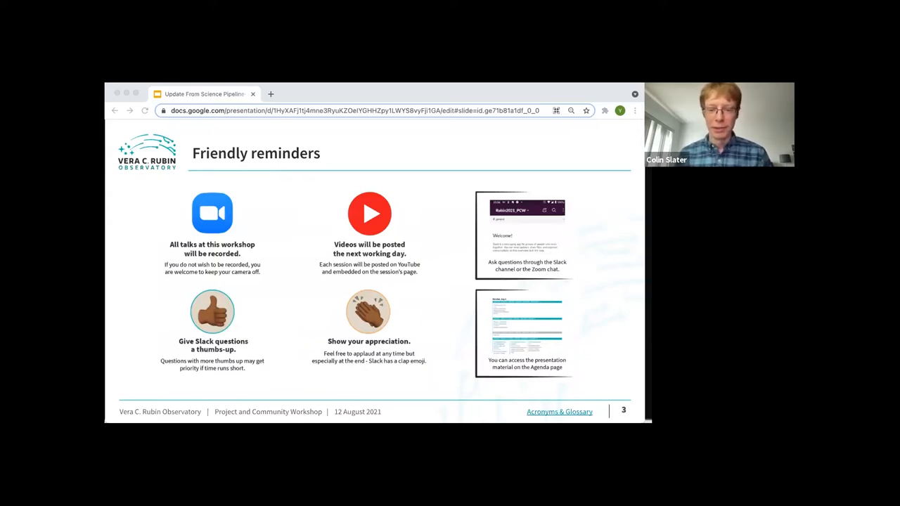
key(Right)
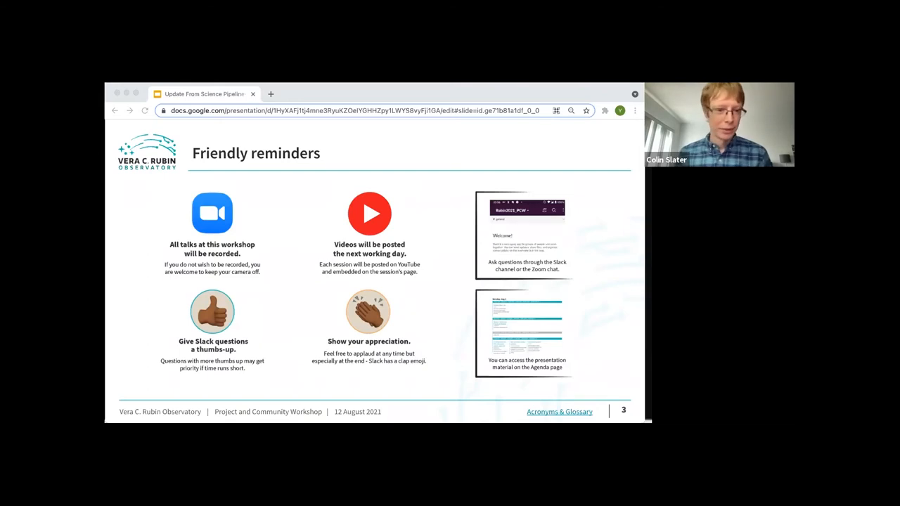
Advance the deck to slide 9 on annual data releases and nightly alert streams.
key(Right)
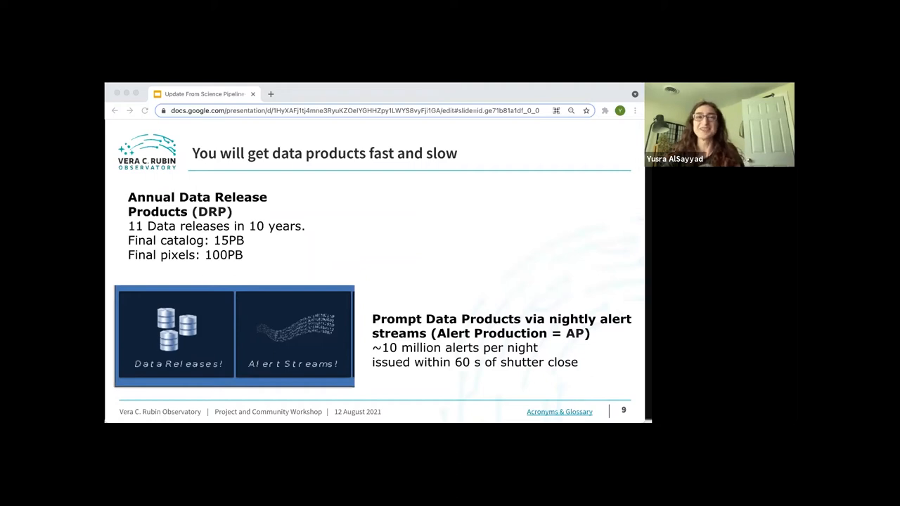
Advance to slide 10 with the LSST image processing prototype pipelines flowchart.
key(right)
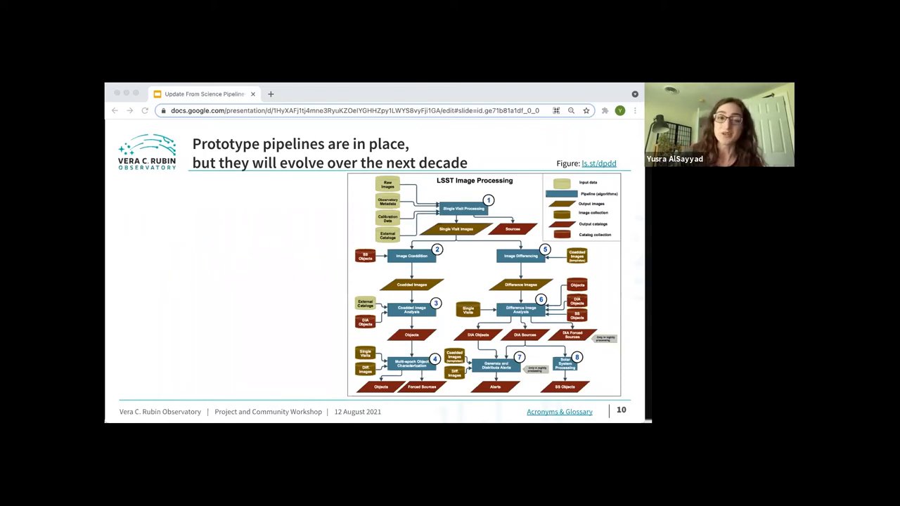
Advance to slide 14 on analyzing pipeline performance across three dataset sizes and cadences.
key(right)
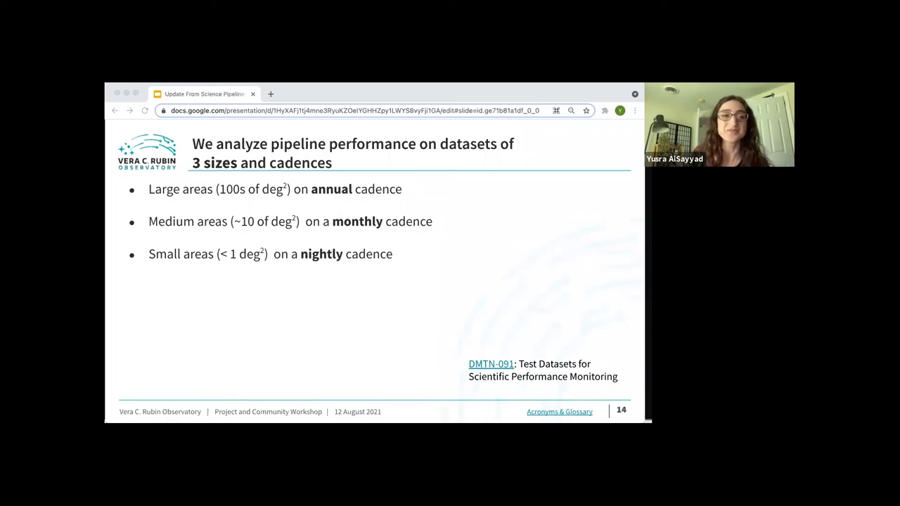
Advance to the large processing campaigns slide with the Mean Dec offset from Gaia map.
key(right)
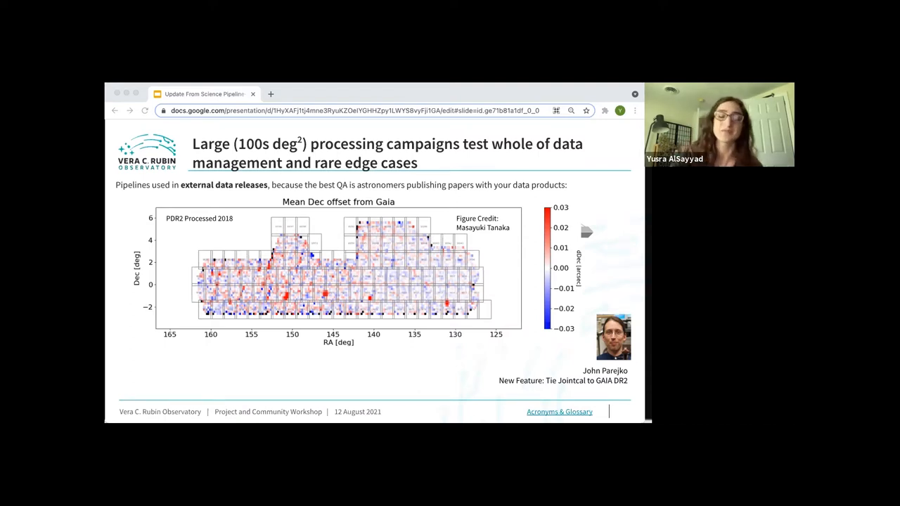
Advance to the slide with HSC data release and internal reprocessing timelines.
key(right)
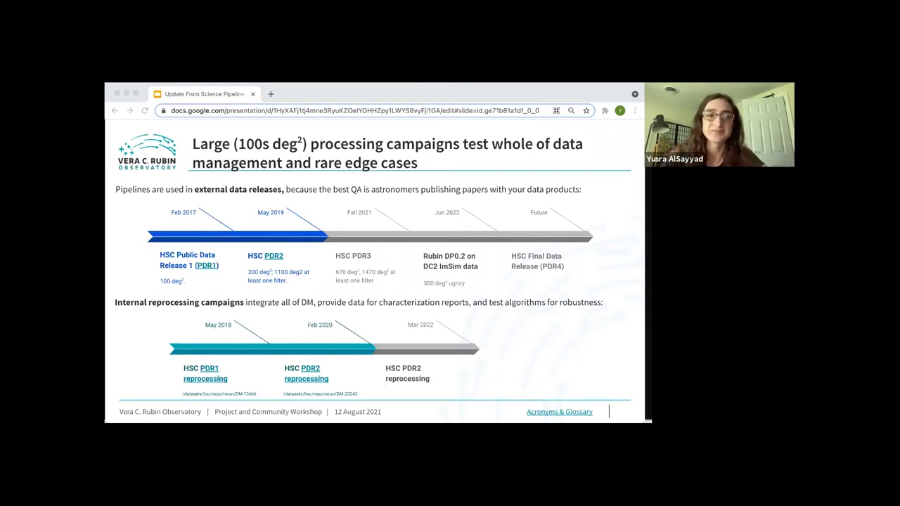
Advance through the monthly medium reruns slides to slide 19 with DIA source plots.
key(right)
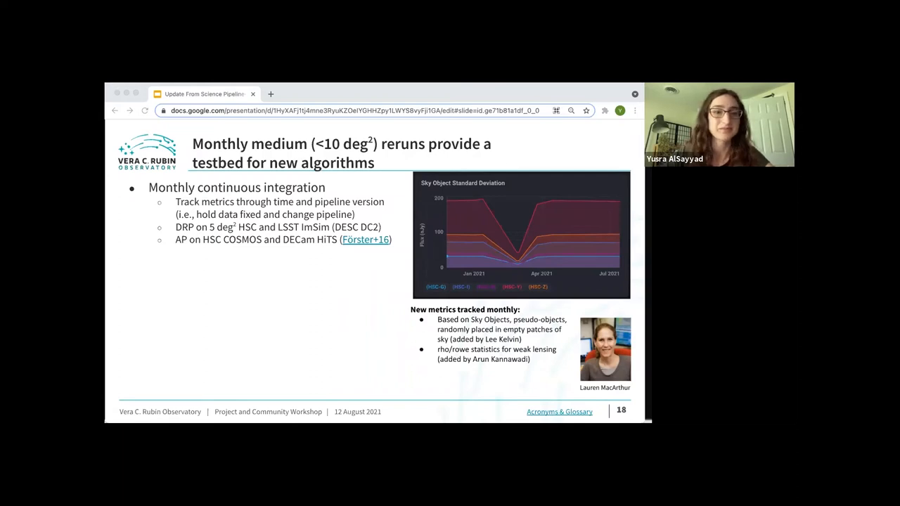
key(right)
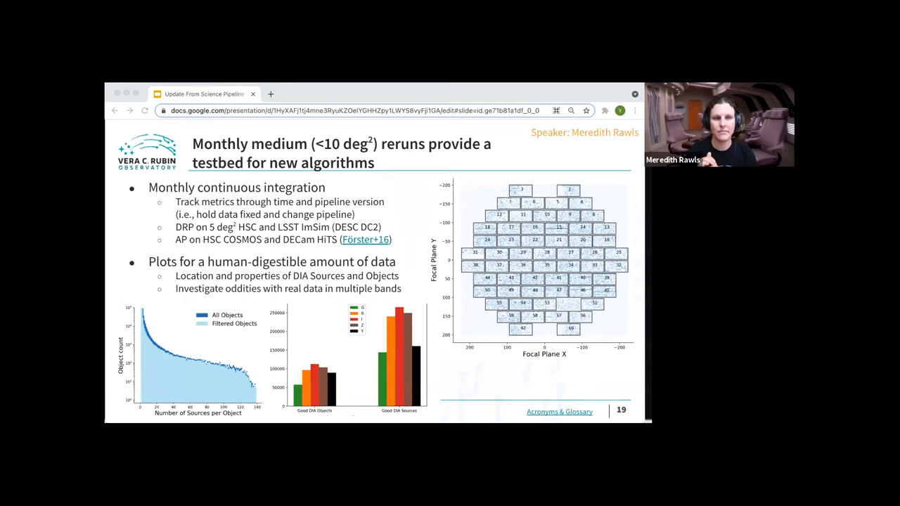
Advance to slide 20 on daily CI reruns with Chronograf timing and catalog metric charts.
key(right)
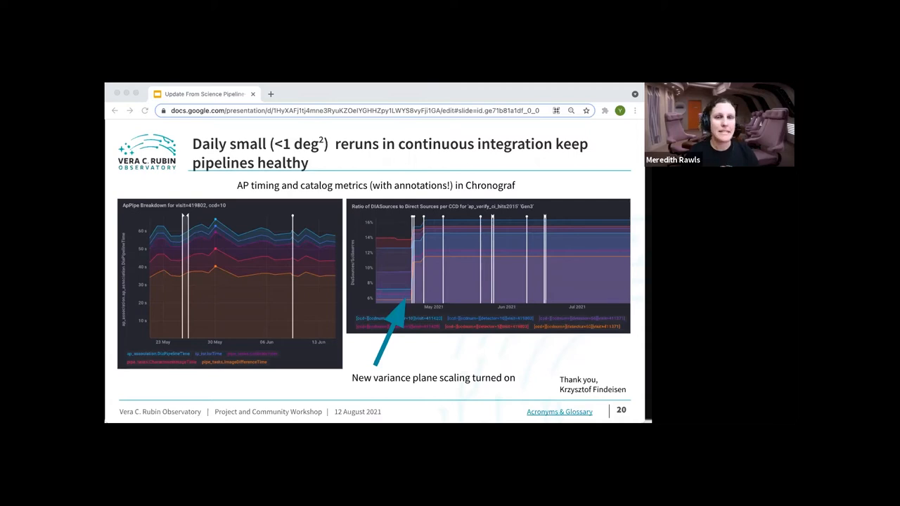
Advance to slide 21, 'QA/Analysis: What's new', with the pixel flag bar chart.
key(Right)
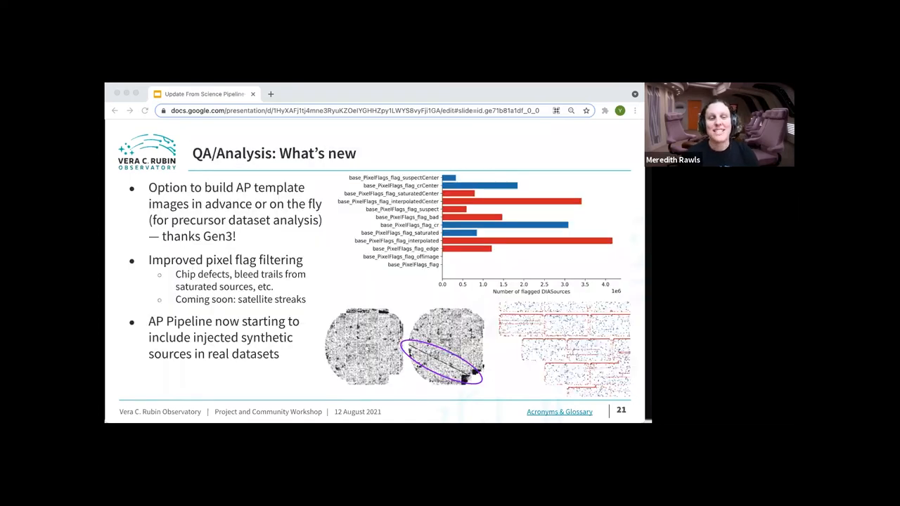
Advance to the 'New Features' section title slide.
key(Right)
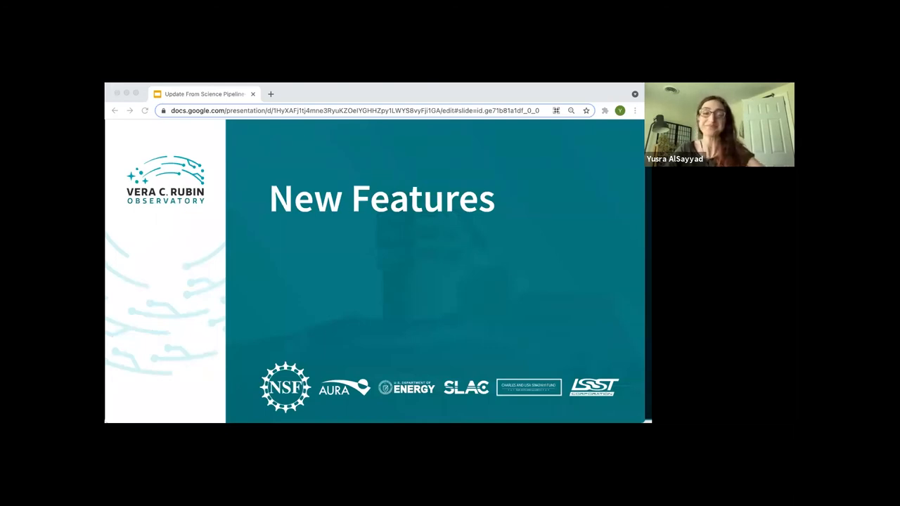
key(Right)
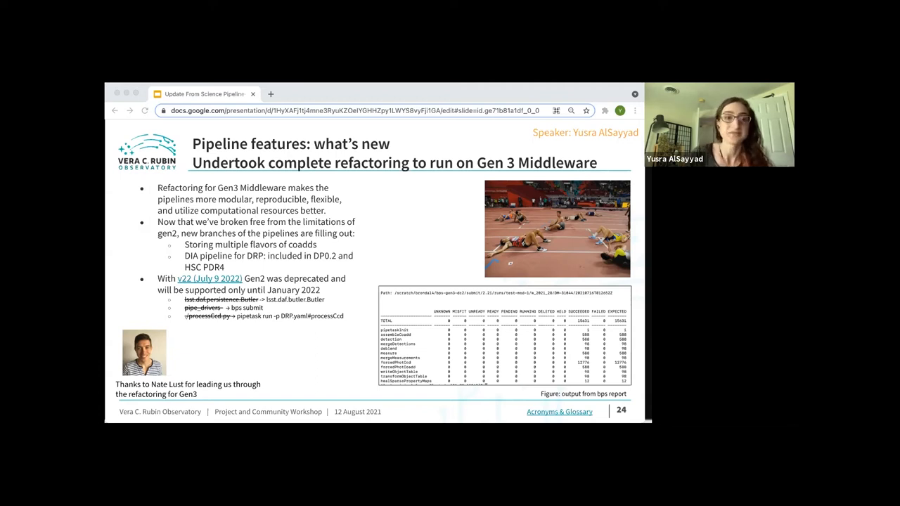
Advance to slide 25 on survey property maps and artifact rejection masks.
key(Right)
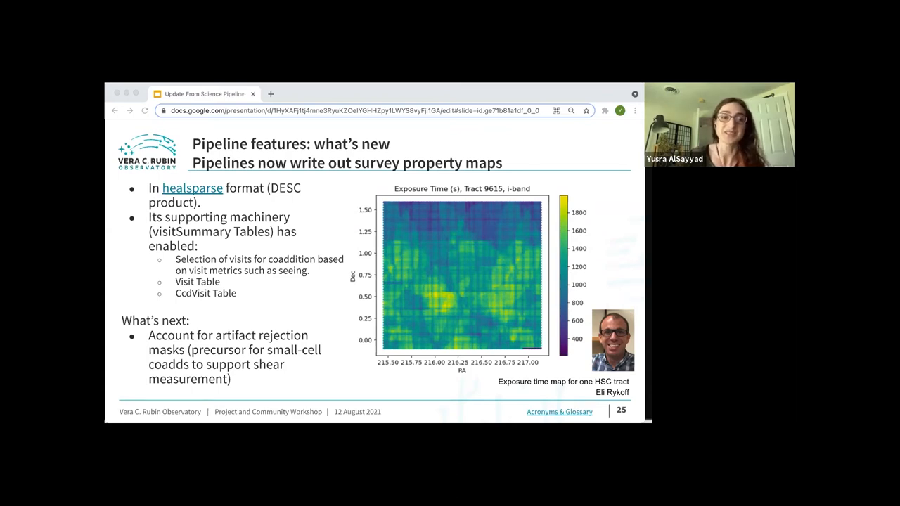
key(right)
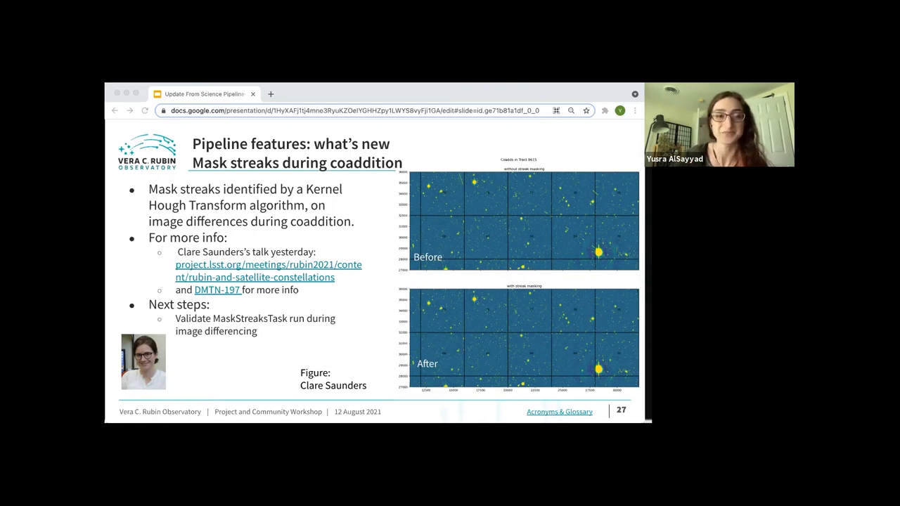
Advance to the ISR and spectroscopic reductions slide on LATISS data.
key(right)
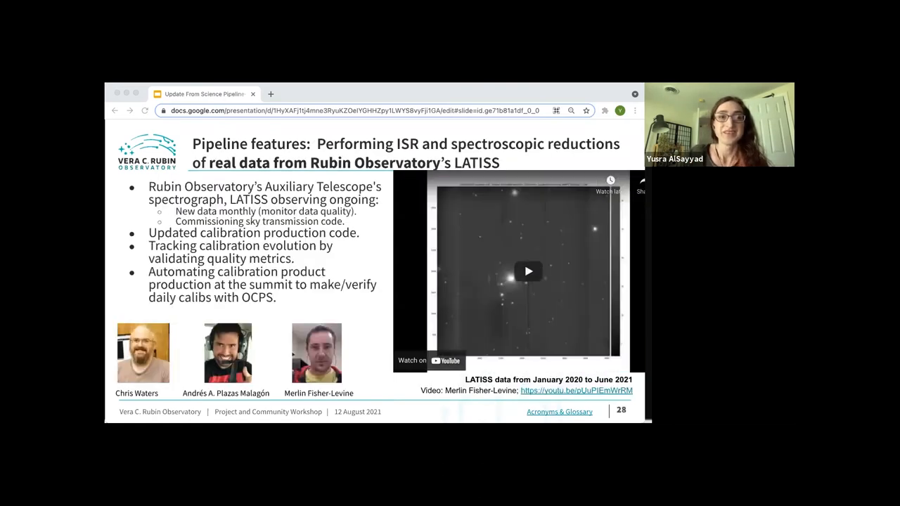
click(527, 272)
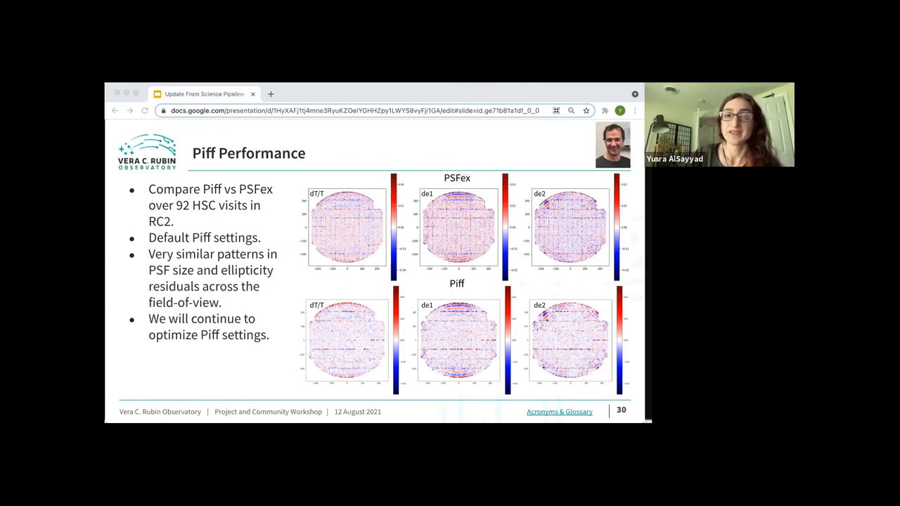
Advance through the PSF Rho statistics slide to slide 32 on Piff wavefront models.
key(Right)
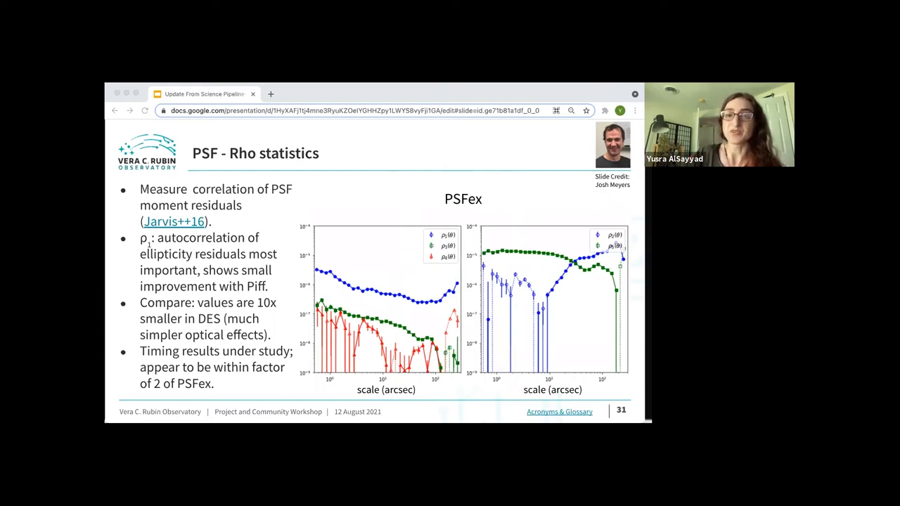
key(right)
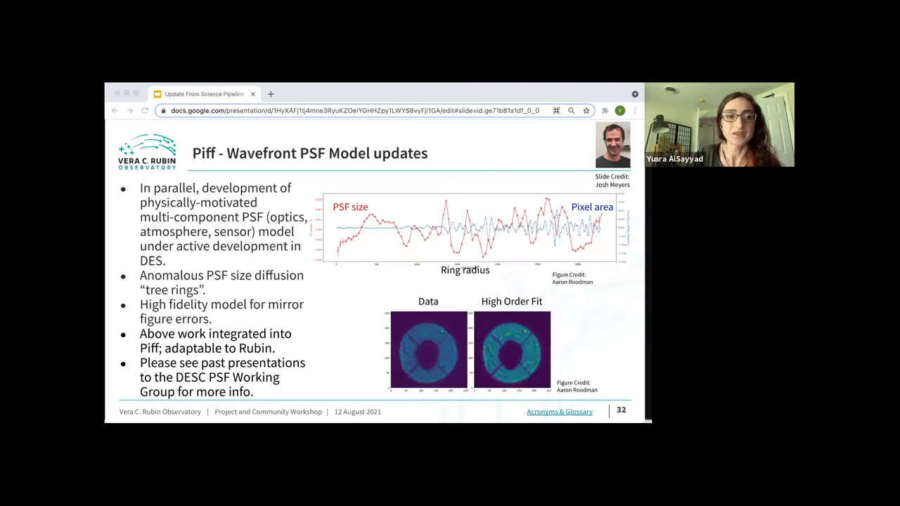
key(right)
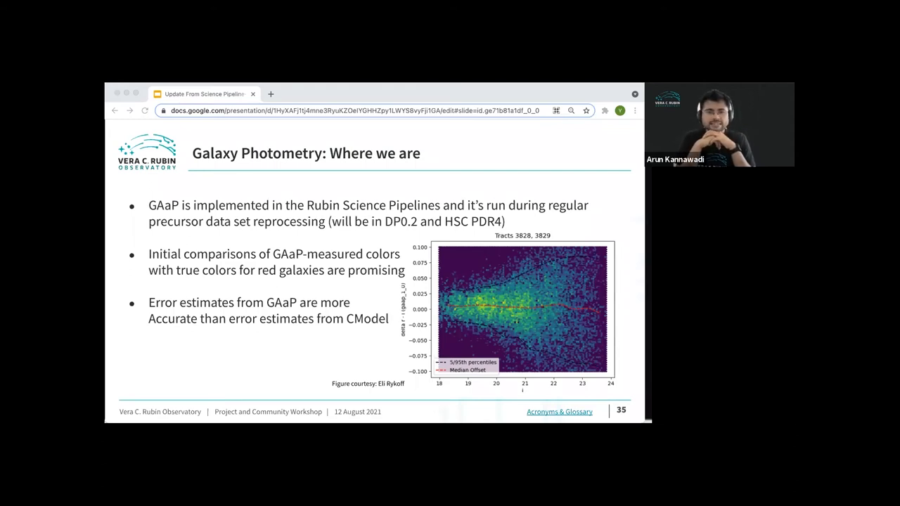
key(Right)
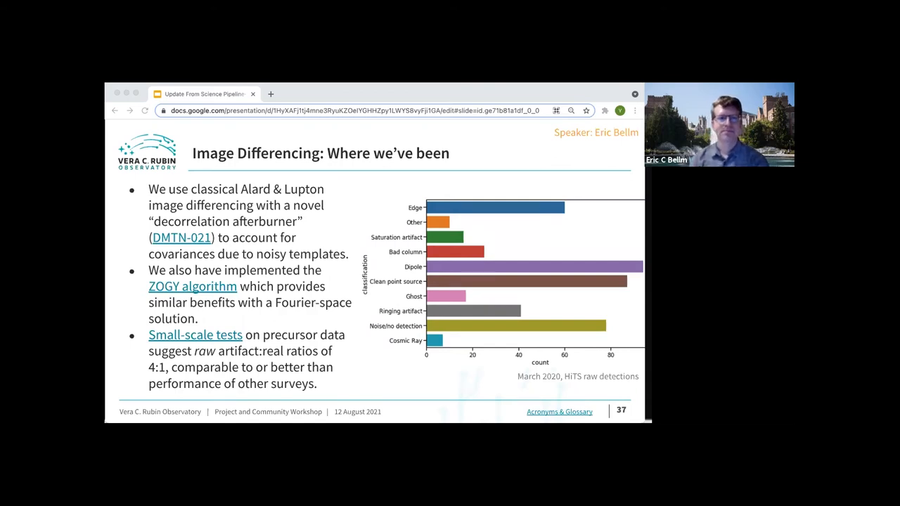
Advance to slide 38 on where image differencing stands.
key(right)
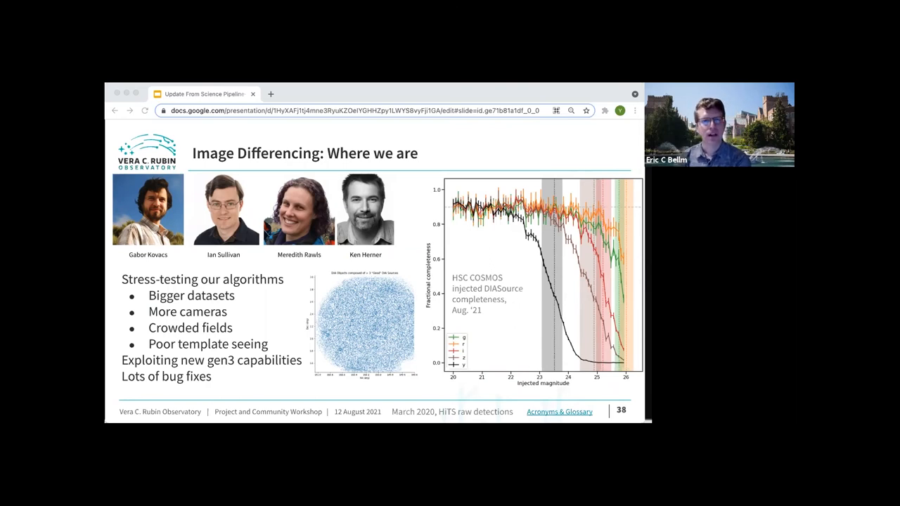
Advance to slide 39 on Zooniverse scanning and Real/Bogus plans.
key(right)
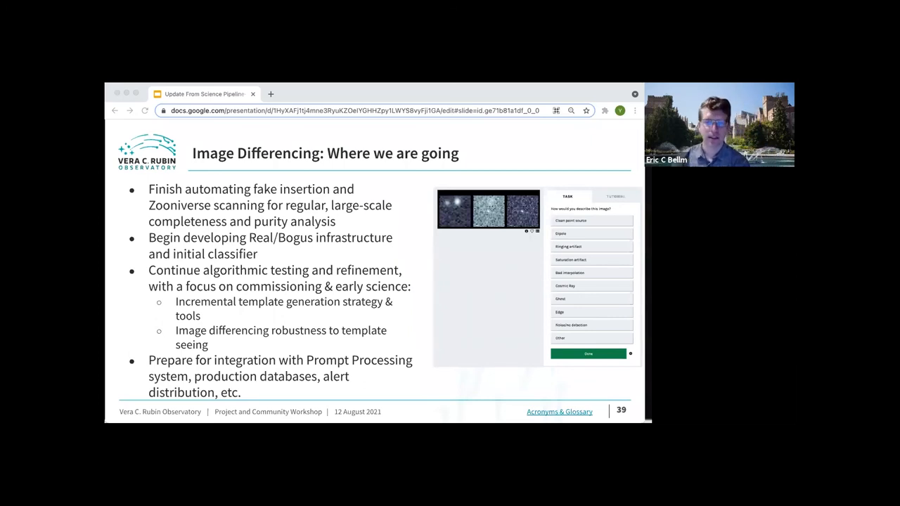
Advance past the image differencing plans slide.
key(Right)
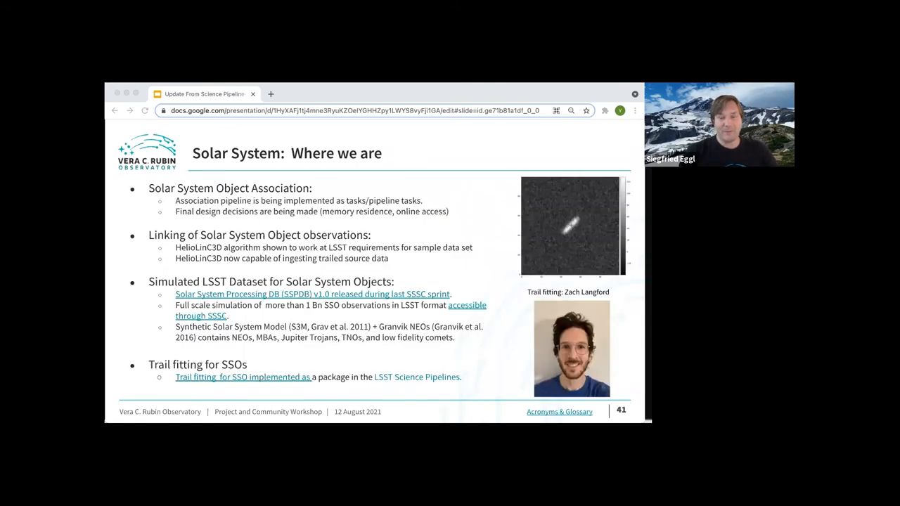
Advance to slide 42 with the simulated MPC data-exchange chart.
key(right)
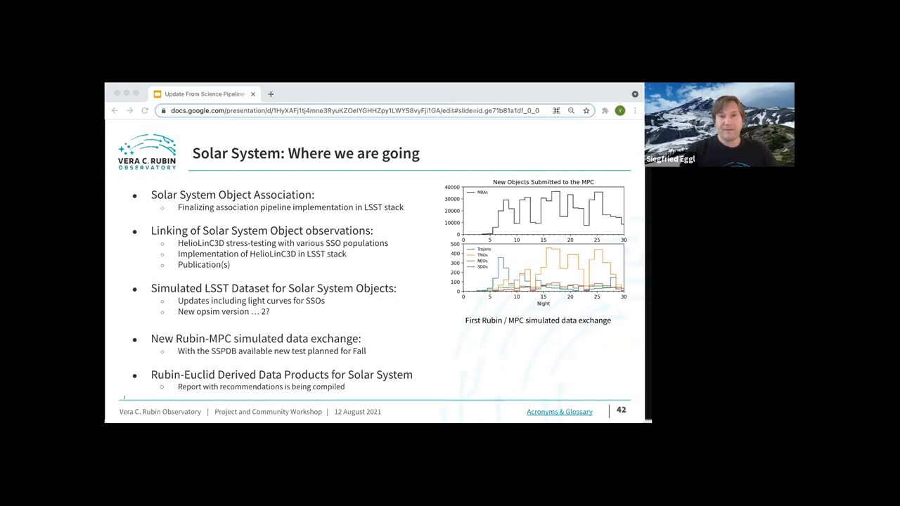
Advance to the slide on new features expected by the 2022 workshop.
key(right)
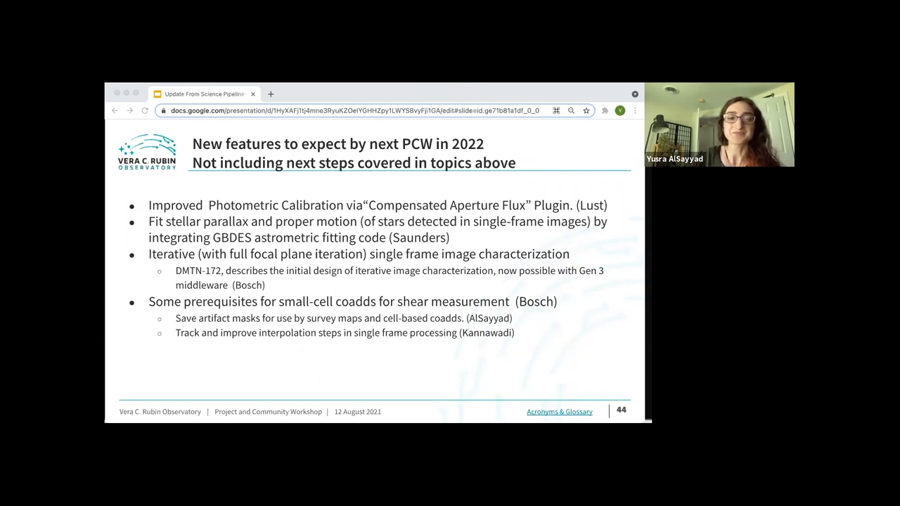
Advance to slide 45, 'More information', with resource links.
key(Right)
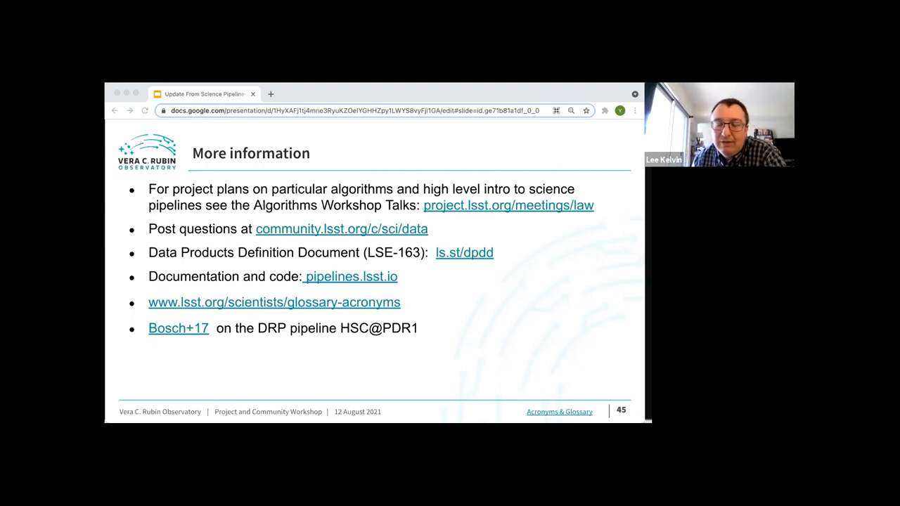
mouse_move(584, 109)
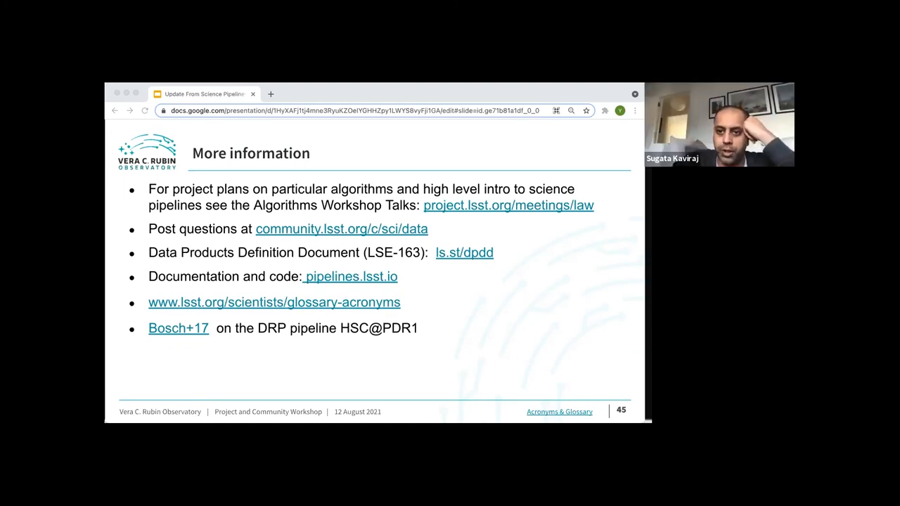
mouse_move(518, 263)
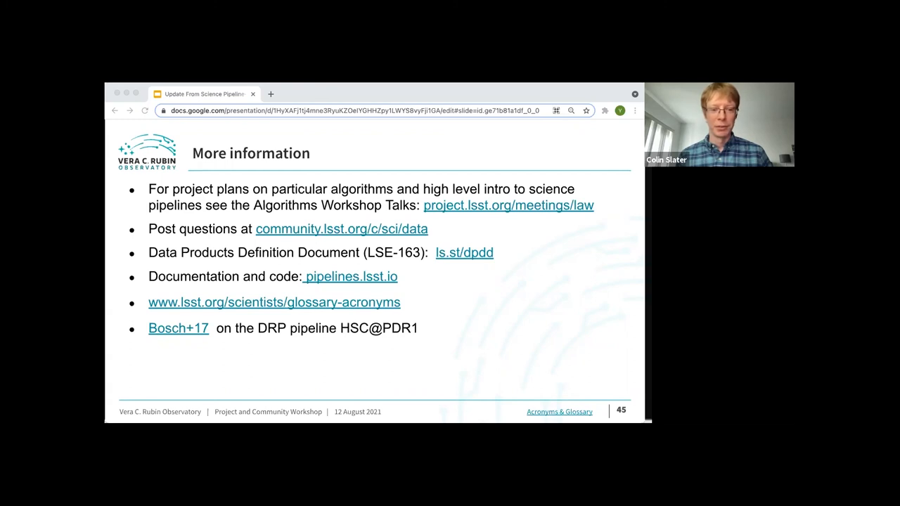
mouse_move(556, 265)
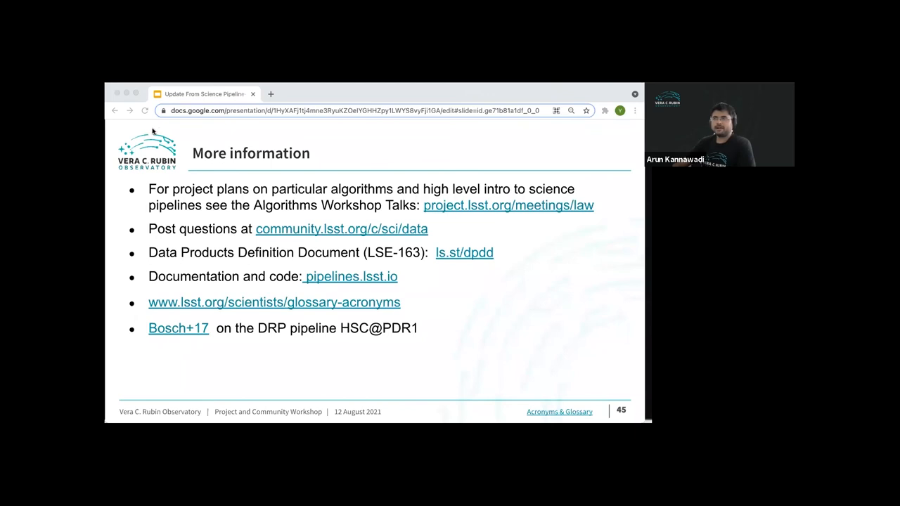
mouse_move(152, 132)
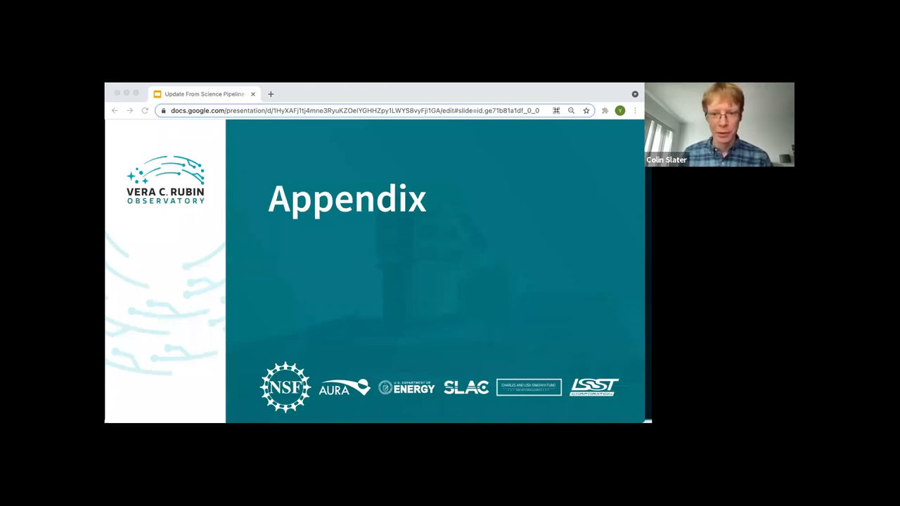
key(Right)
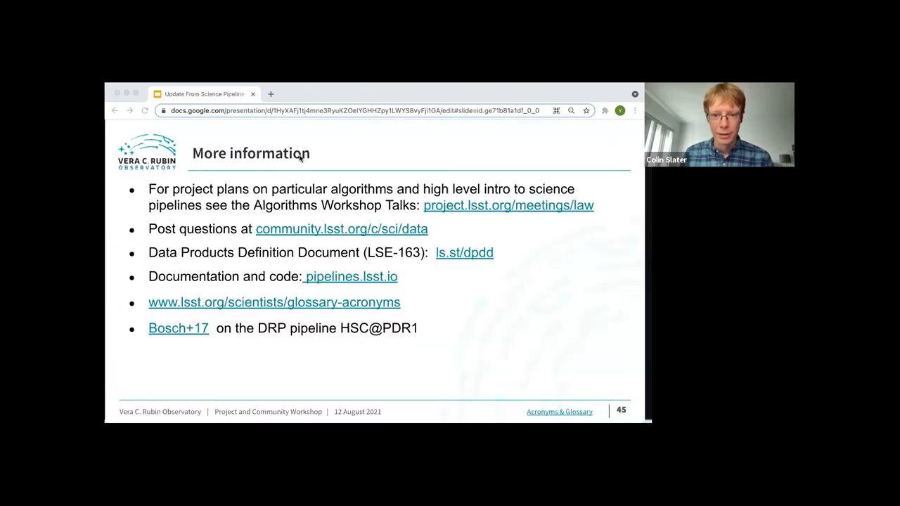